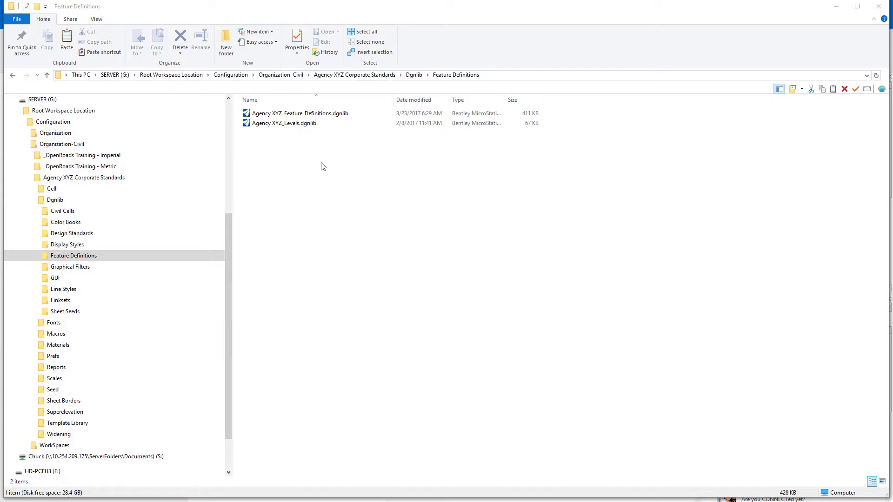
{"action": "mouse_move", "coordinate": [318, 170]}
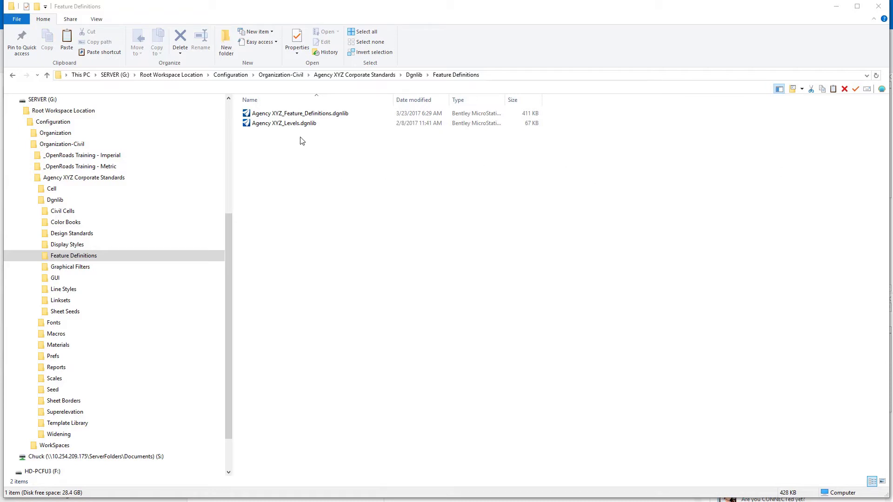
- Select Agency XYZ_Feature_Definitions.dgnlib in the Feature Definitions folder, after first selecting Agency XYZ_Levels.dgnlib
{"action": "left_click", "coordinate": [284, 123]}
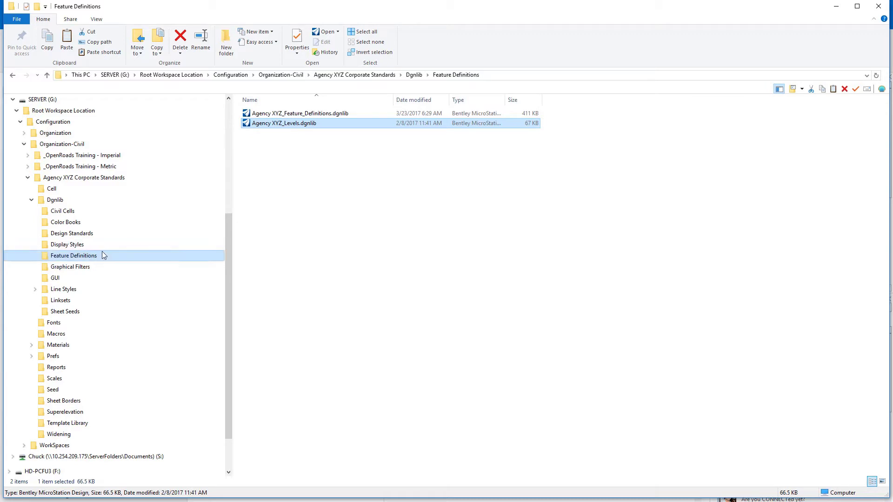
{"action": "mouse_move", "coordinate": [103, 260]}
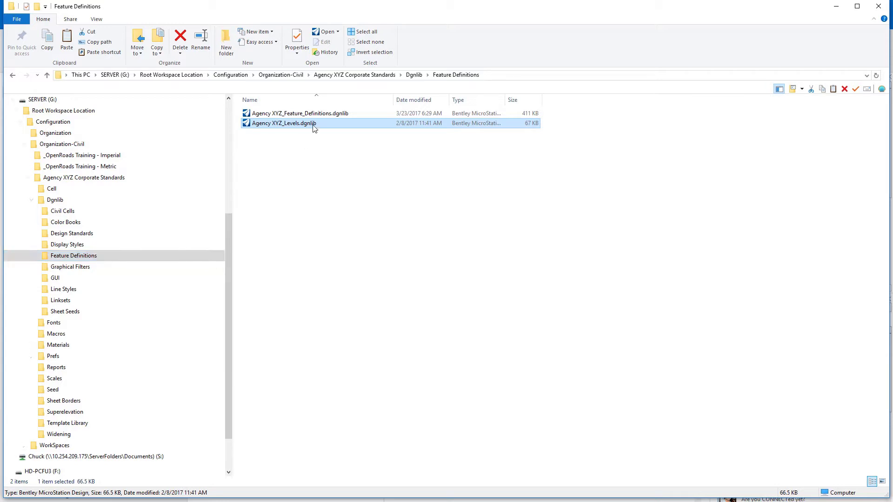
{"action": "left_click", "coordinate": [299, 113]}
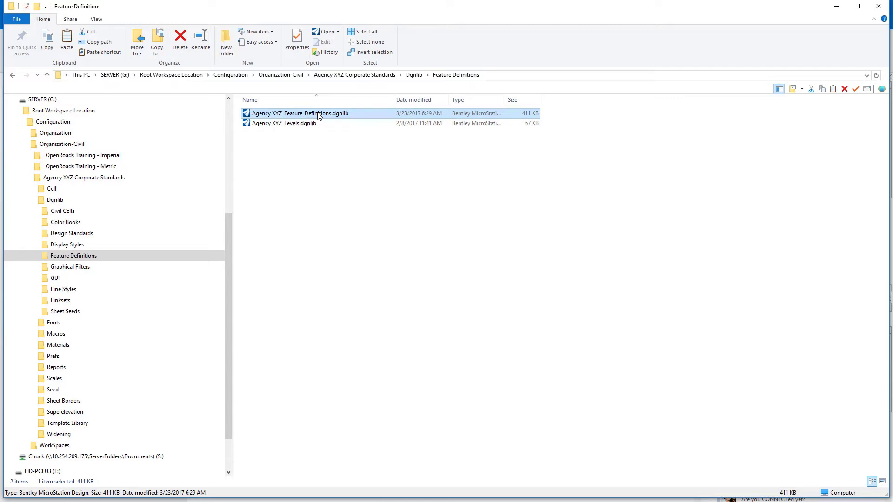
{"action": "mouse_move", "coordinate": [424, 392]}
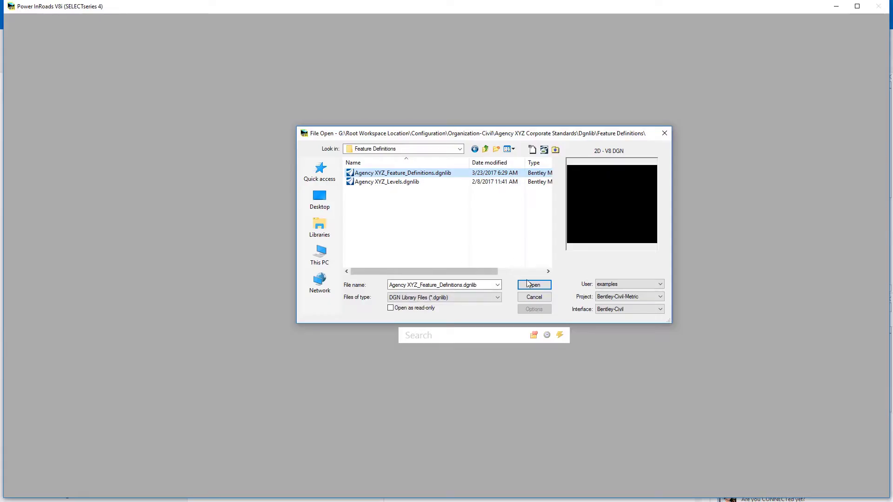
- Open Agency XYZ_Feature_Definitions.dgnlib and expand its Element Templates folders, e.g. 3D Linear, Corridor Modeling
{"action": "left_click", "coordinate": [533, 284]}
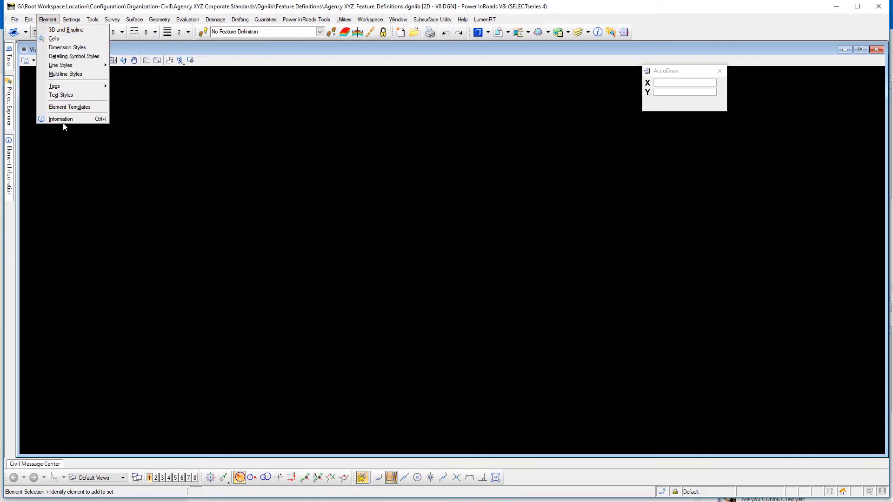
{"action": "left_click", "coordinate": [69, 106]}
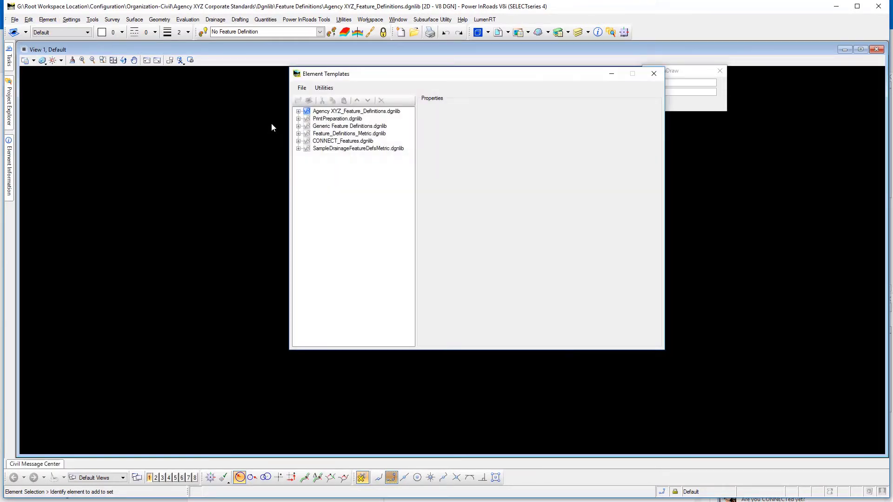
{"action": "left_click", "coordinate": [299, 111]}
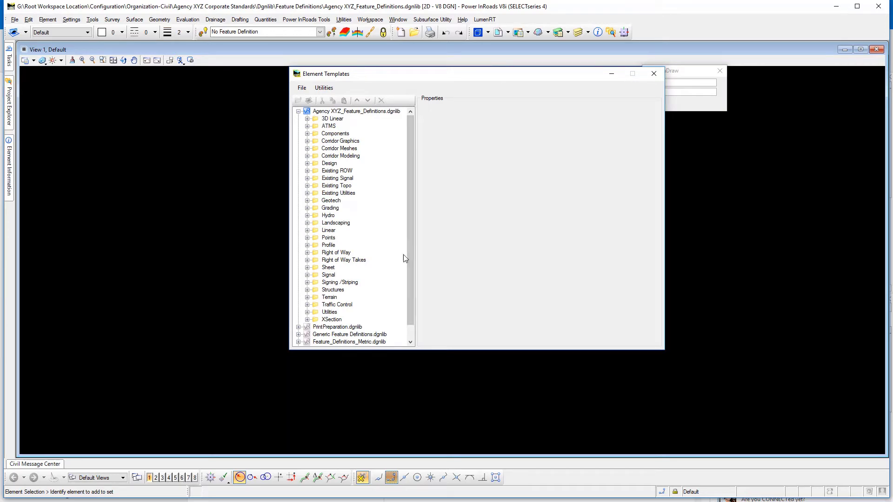
{"action": "mouse_move", "coordinate": [410, 245]}
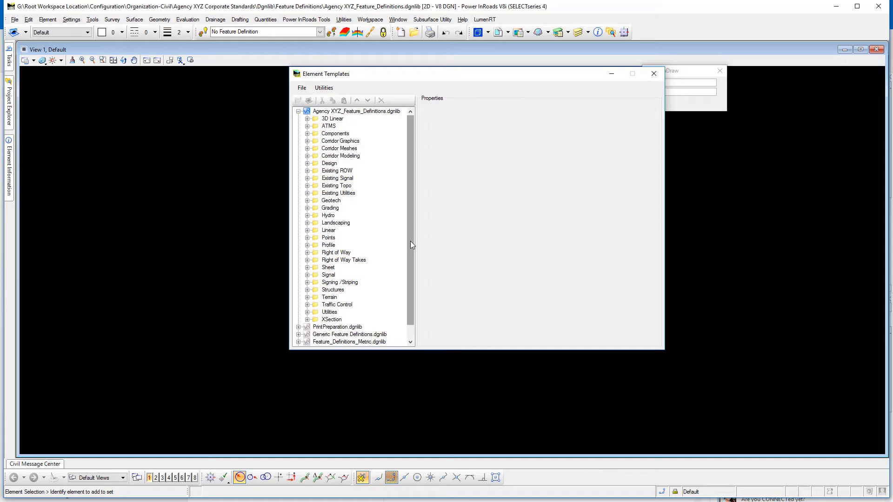
{"action": "mouse_move", "coordinate": [333, 226]}
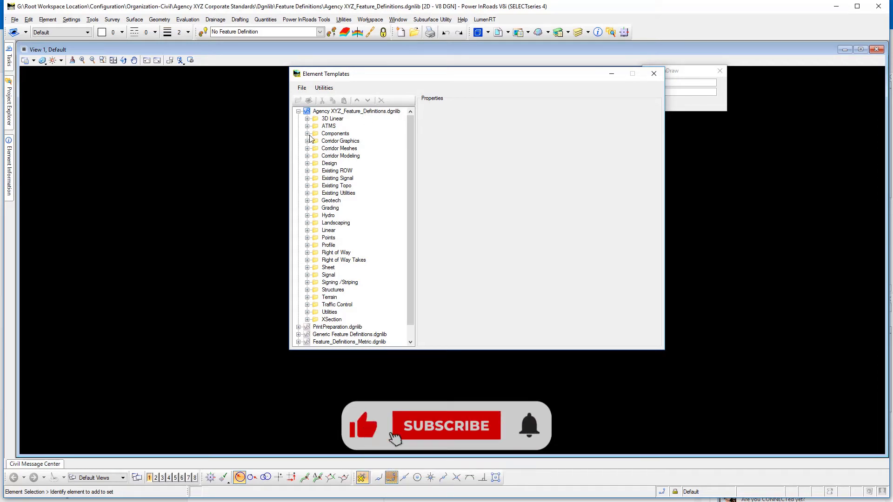
{"action": "left_click", "coordinate": [307, 164]}
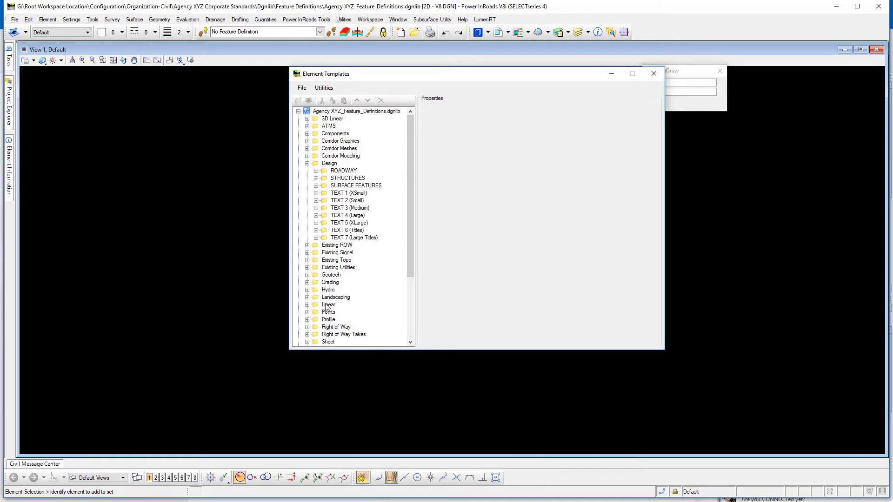
{"action": "left_click", "coordinate": [307, 163]}
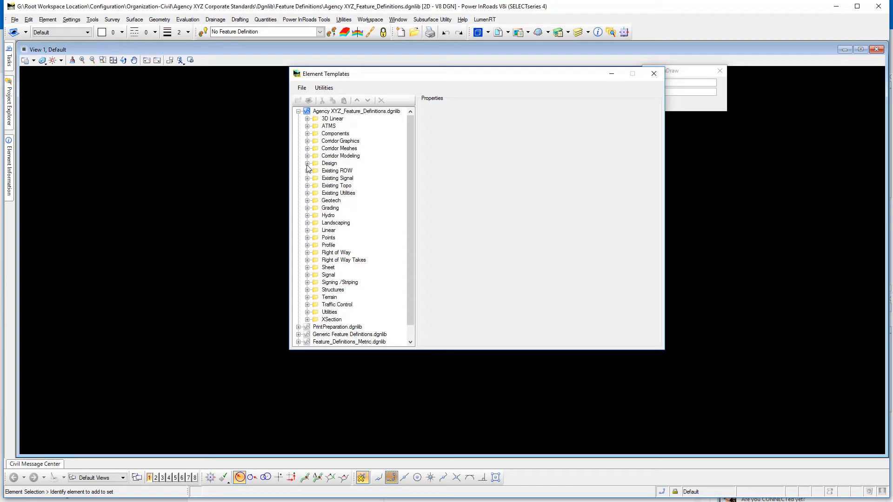
{"action": "mouse_move", "coordinate": [326, 126]}
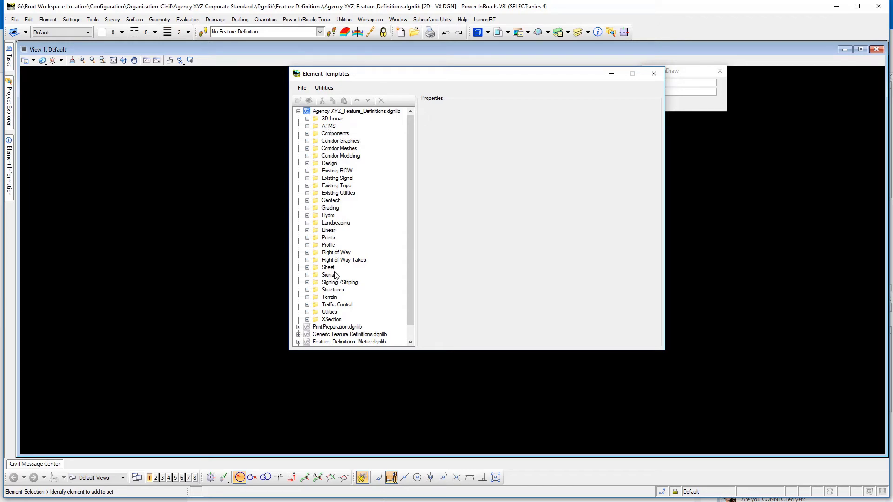
{"action": "mouse_move", "coordinate": [334, 163]}
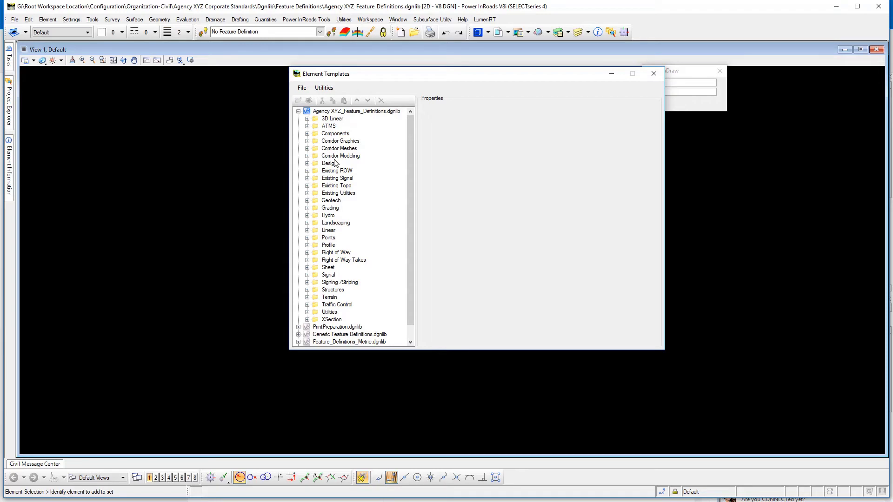
{"action": "mouse_move", "coordinate": [340, 132]}
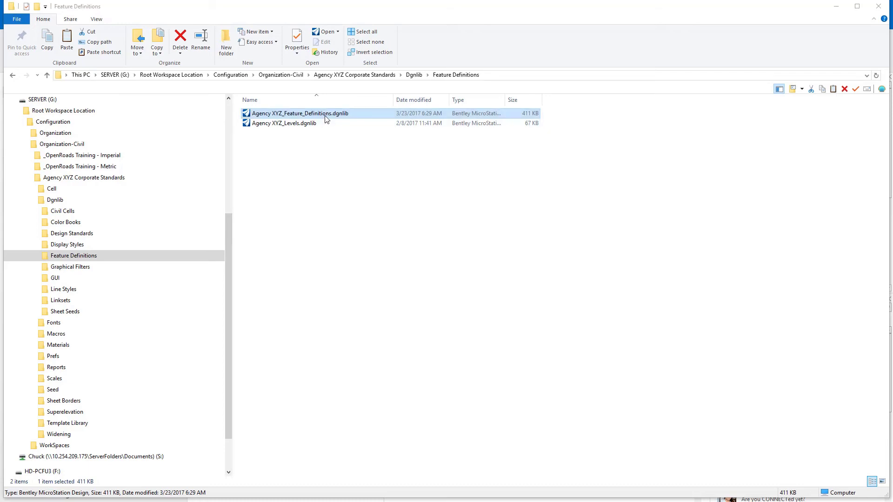
{"action": "mouse_move", "coordinate": [287, 175]}
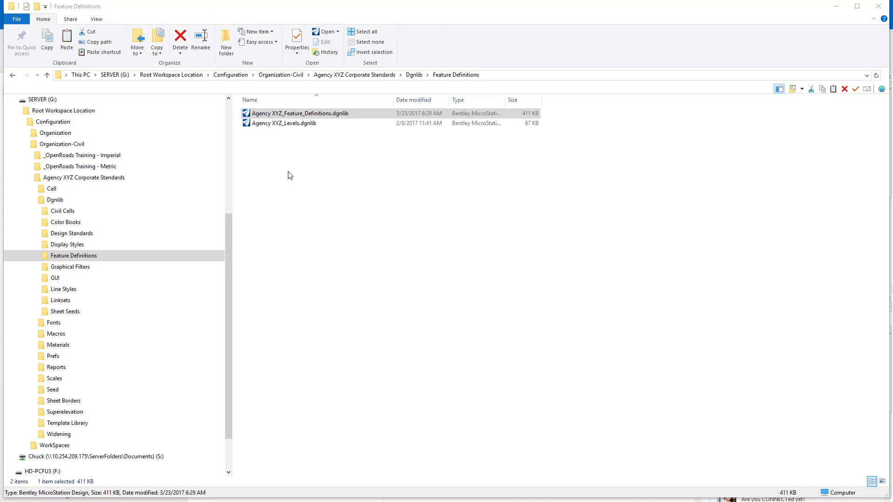
{"action": "mouse_move", "coordinate": [290, 153]}
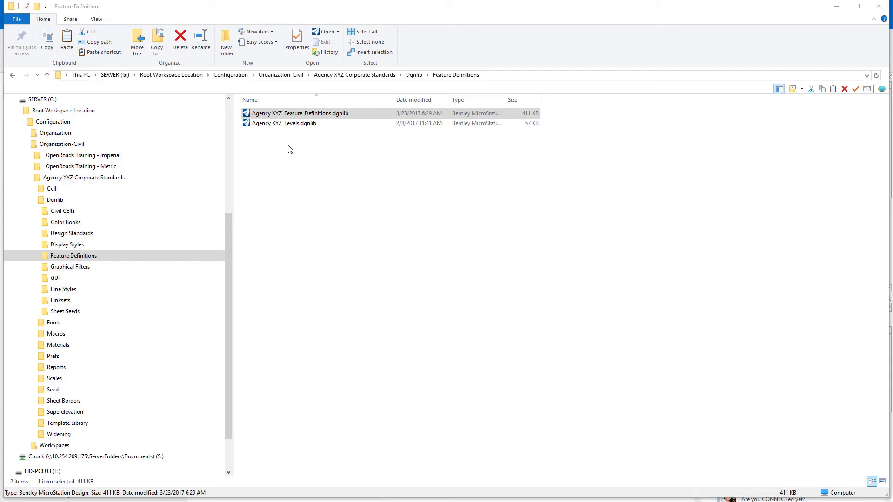
{"action": "mouse_move", "coordinate": [511, 183]}
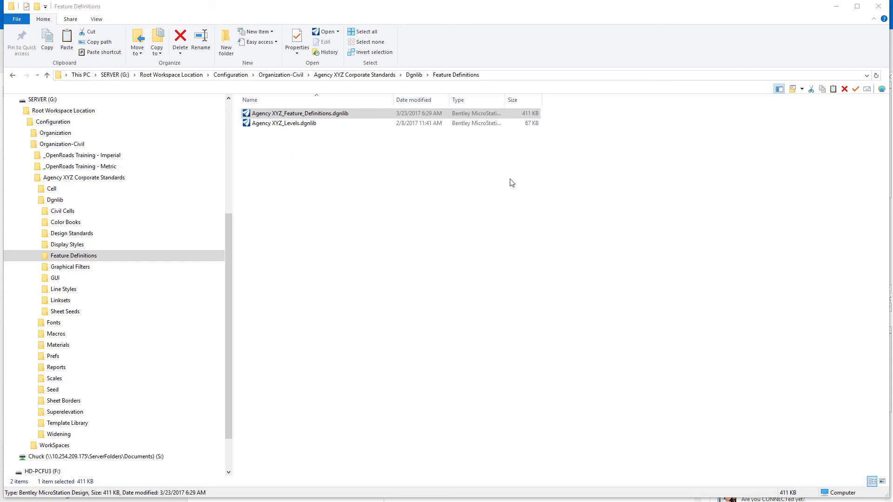